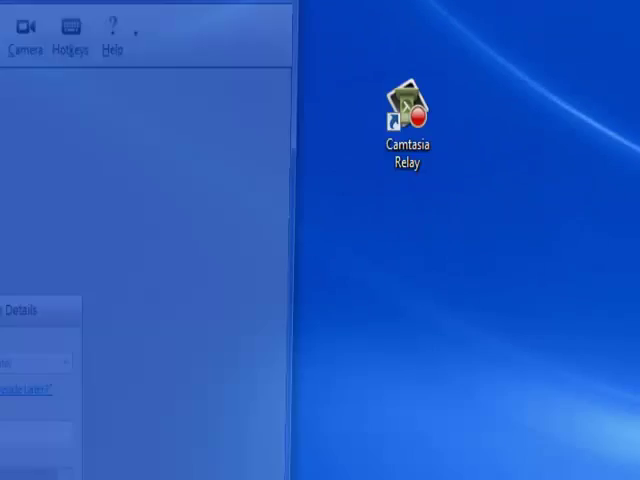
- Launch the Relay recorder from the desktop and log in with the presenter username and password
double_click(408, 104)
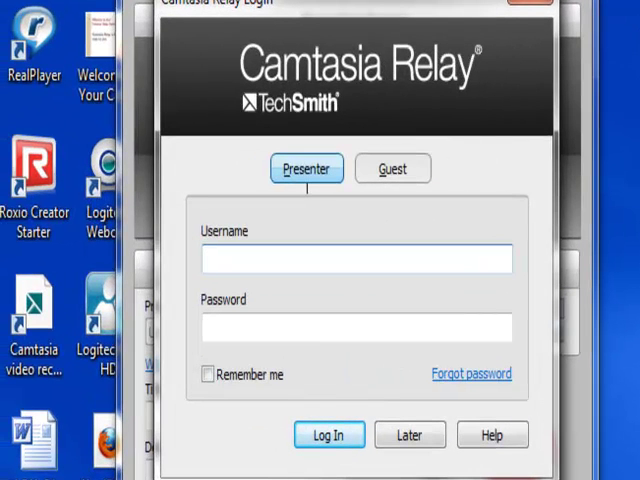
text(mma408)
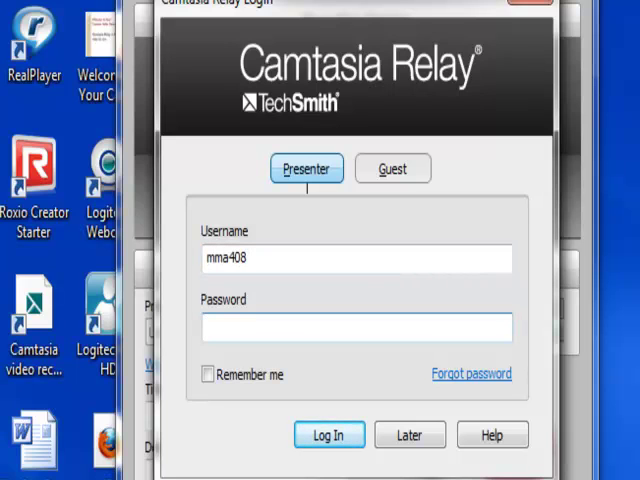
text(••••••)
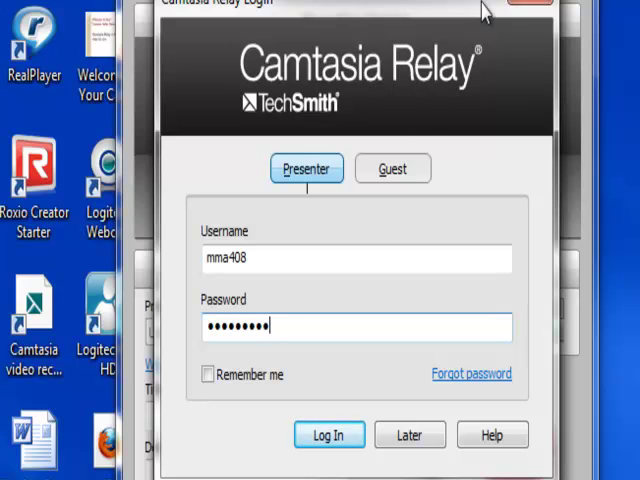
mouse_move(280, 232)
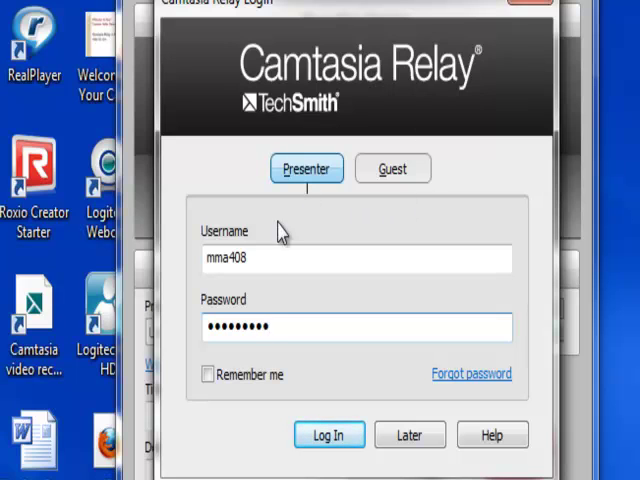
mouse_move(328, 218)
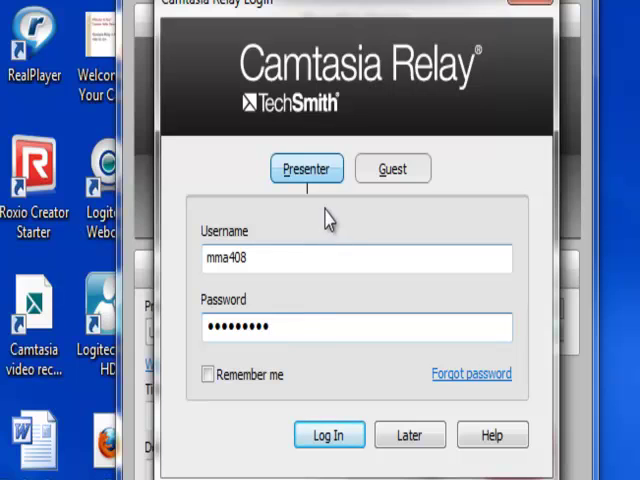
mouse_move(332, 204)
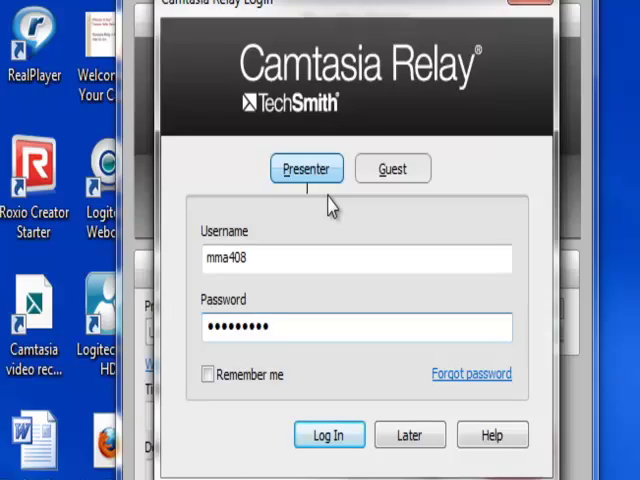
click(328, 434)
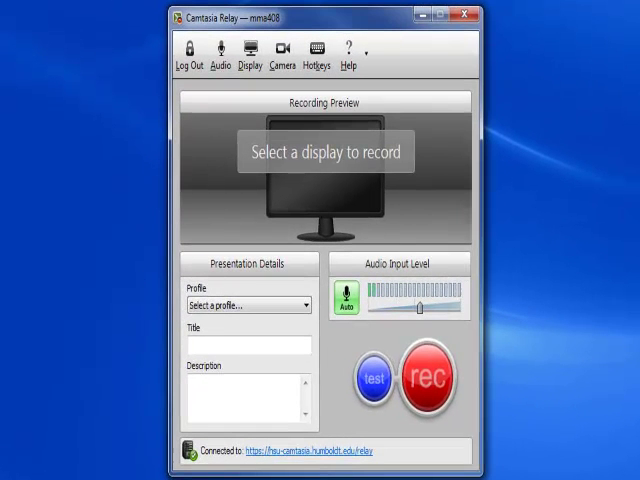
mouse_move(498, 444)
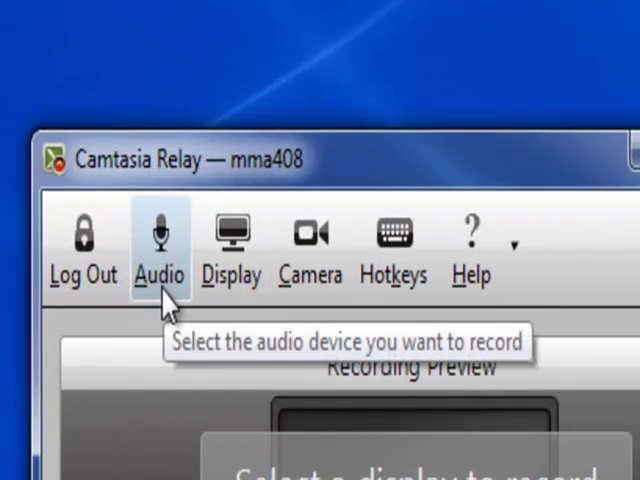
- Choose Microphone (HD Webcam C525) as the audio recording device
click(160, 240)
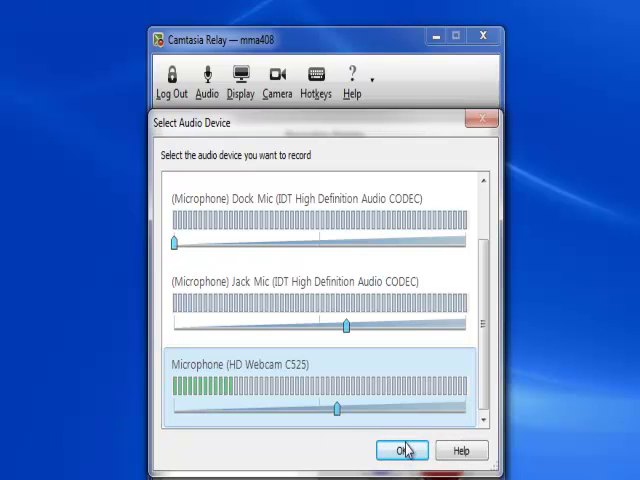
click(404, 448)
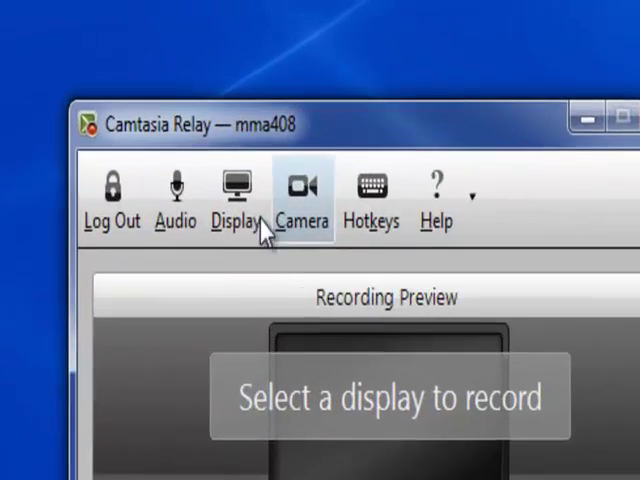
- Choose the main desktop display (the one showing the desktop icons) as the recorded screen
click(232, 188)
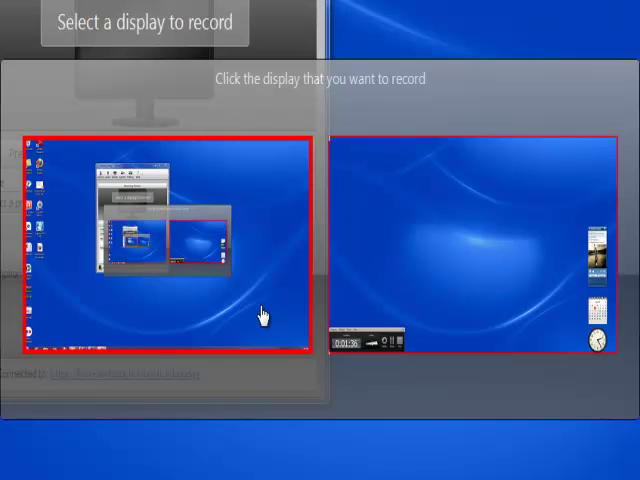
click(470, 250)
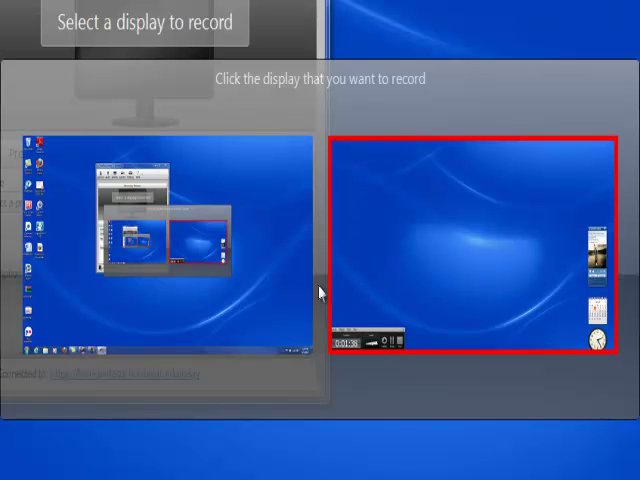
mouse_move(400, 284)
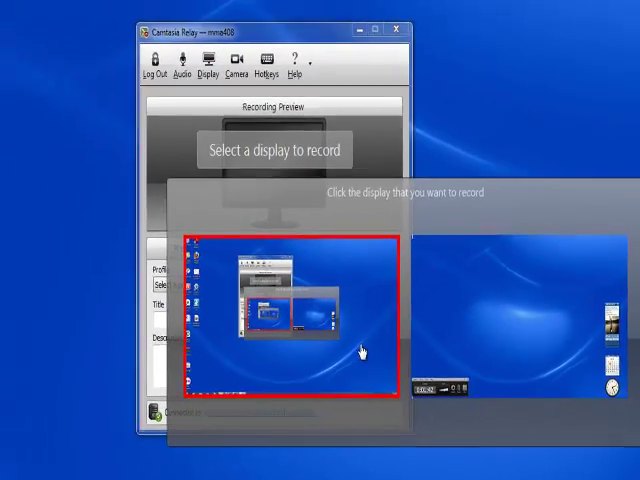
click(296, 320)
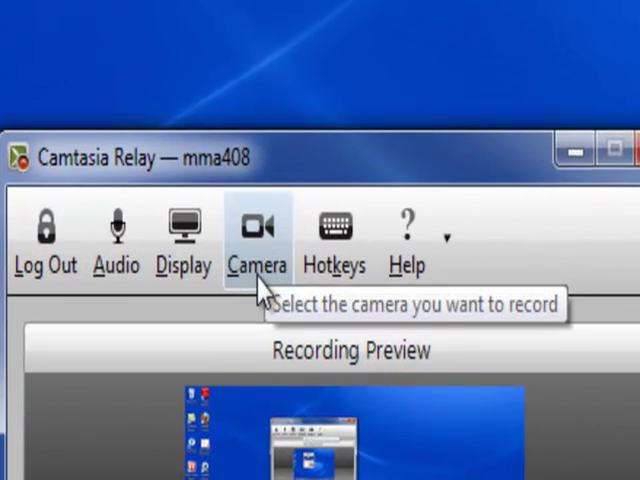
- Choose the Logitech HD Webcam C525 as the camera feed
click(256, 224)
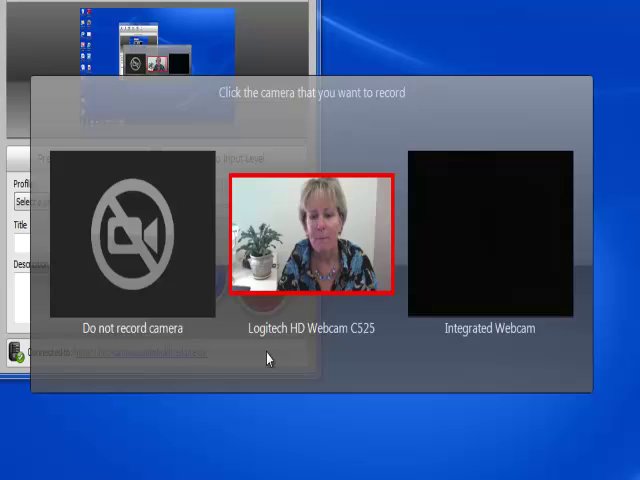
mouse_move(396, 366)
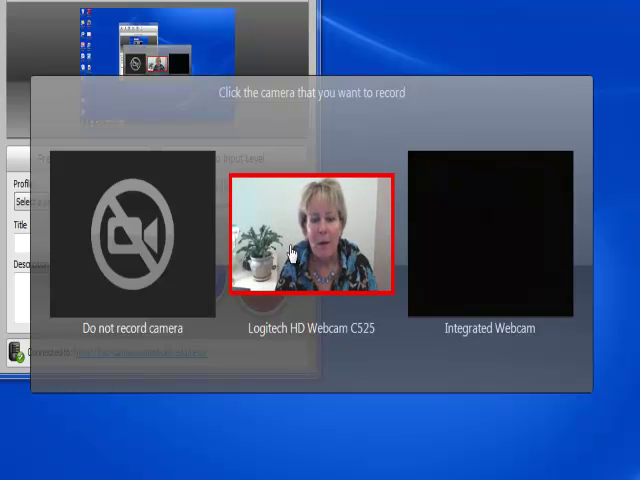
mouse_move(284, 242)
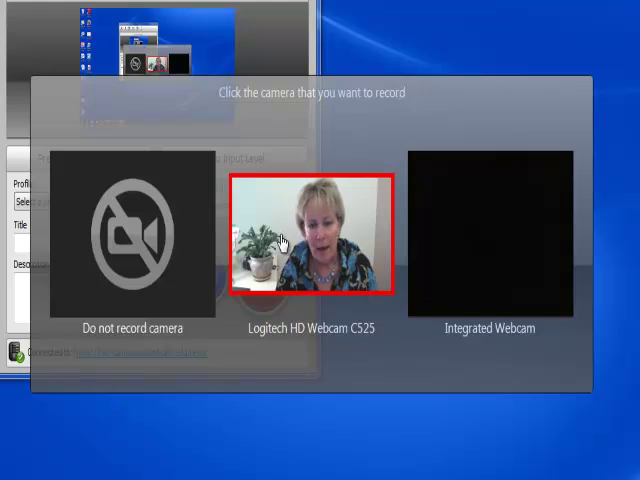
click(304, 236)
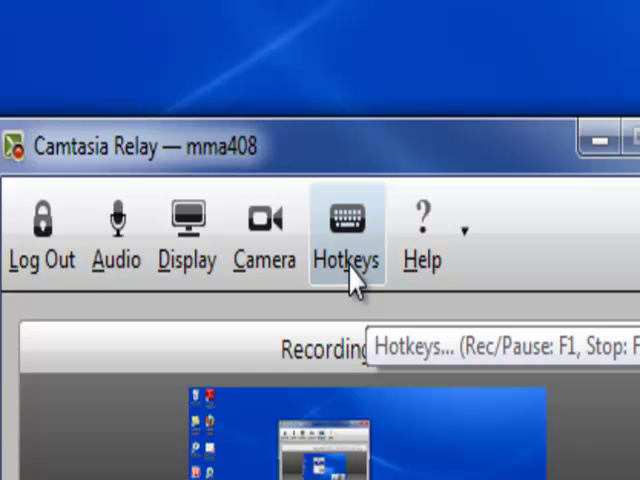
- Keep Record/Pause on F1 and Stop on F2 in the Assign Hotkeys dialog
click(344, 218)
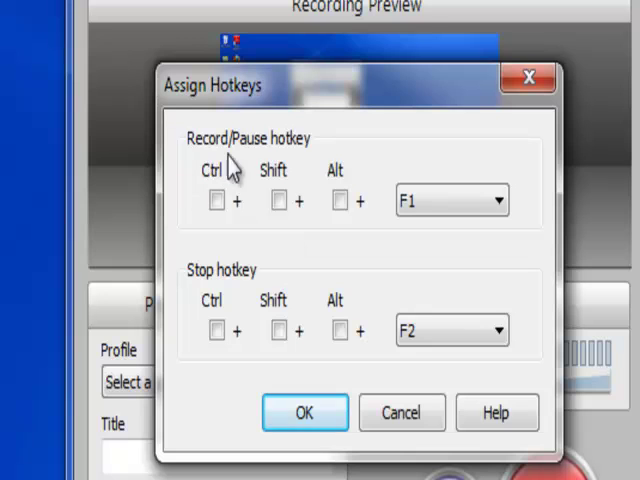
mouse_move(252, 168)
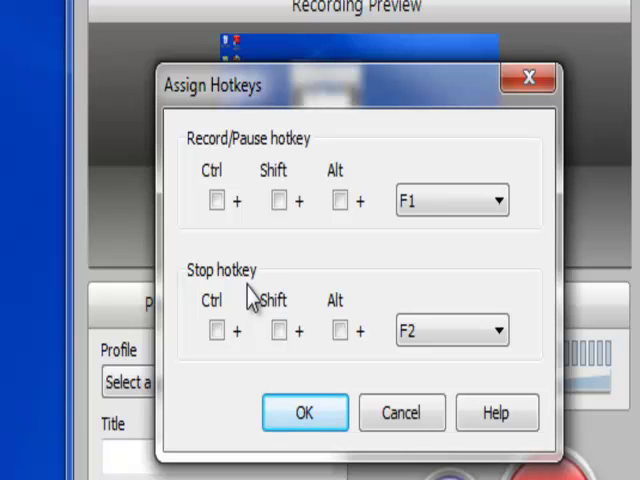
mouse_move(302, 200)
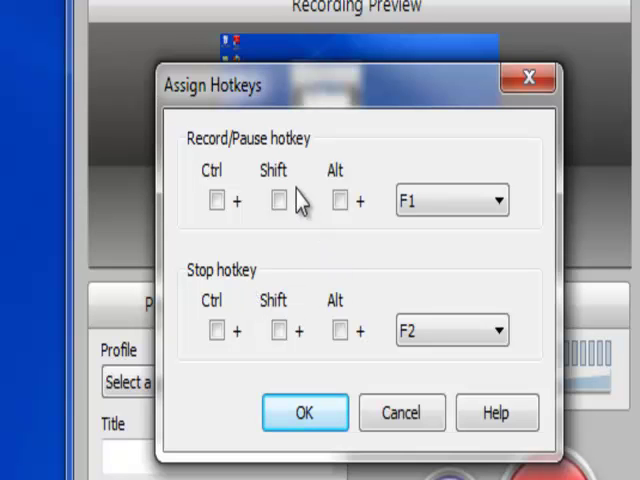
mouse_move(398, 284)
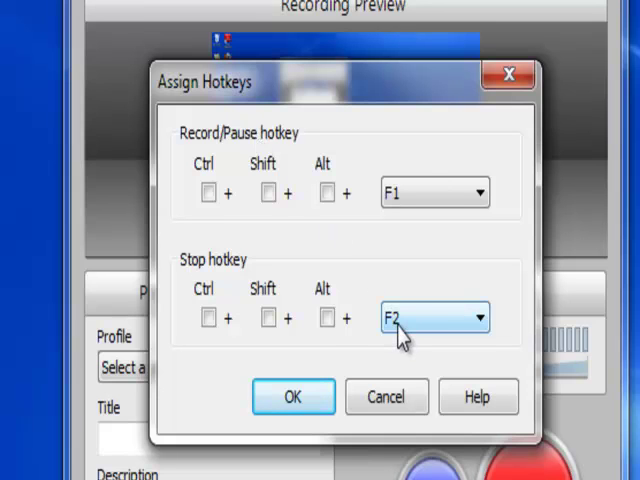
mouse_move(232, 292)
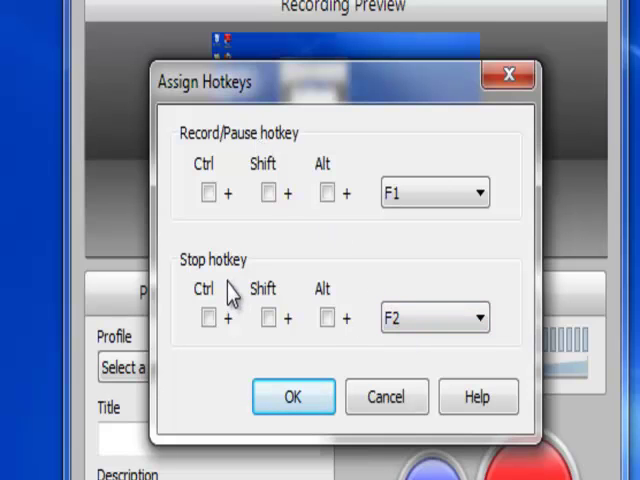
mouse_move(256, 284)
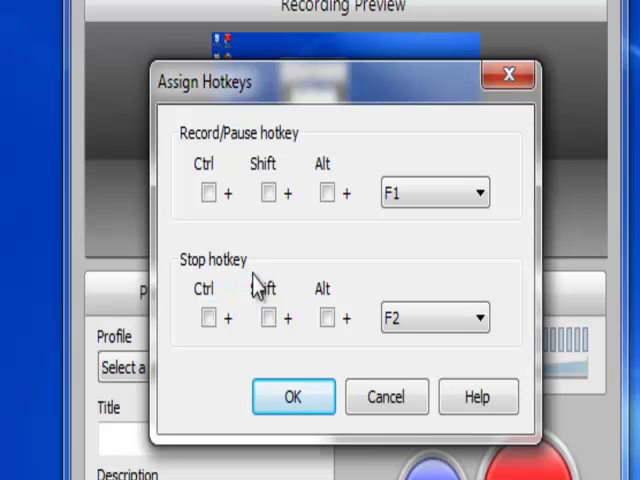
mouse_move(444, 268)
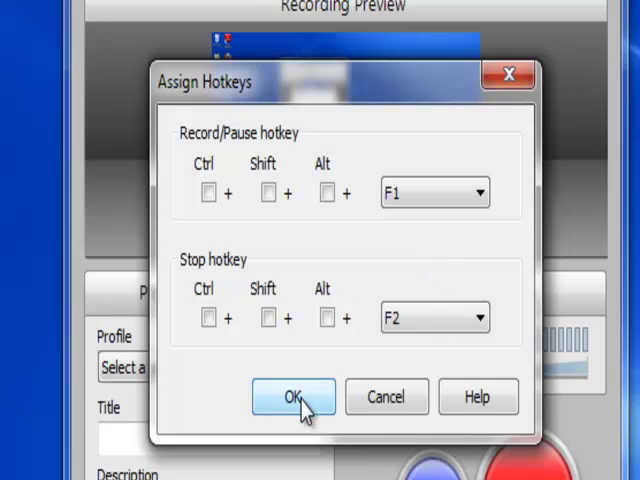
click(292, 396)
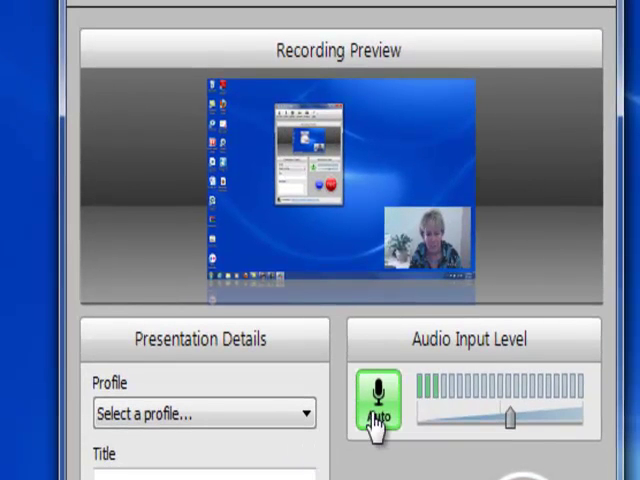
mouse_move(116, 130)
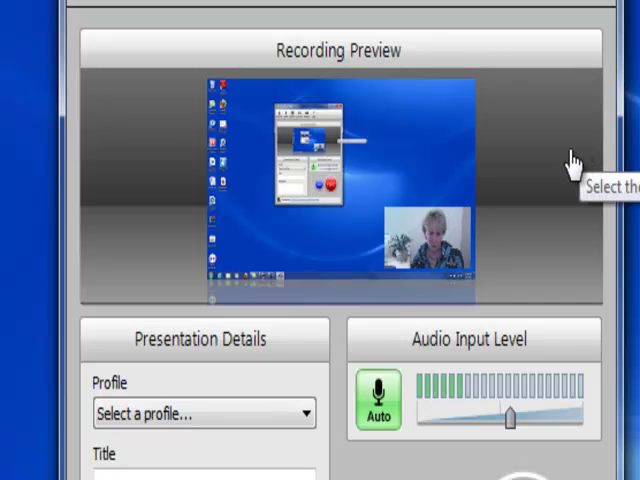
mouse_move(264, 270)
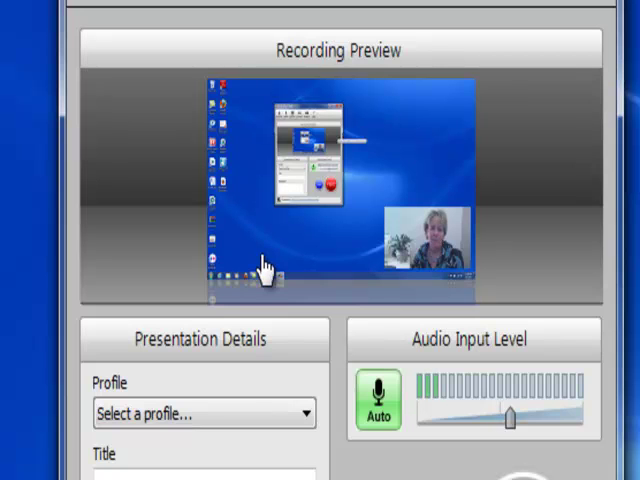
mouse_move(552, 148)
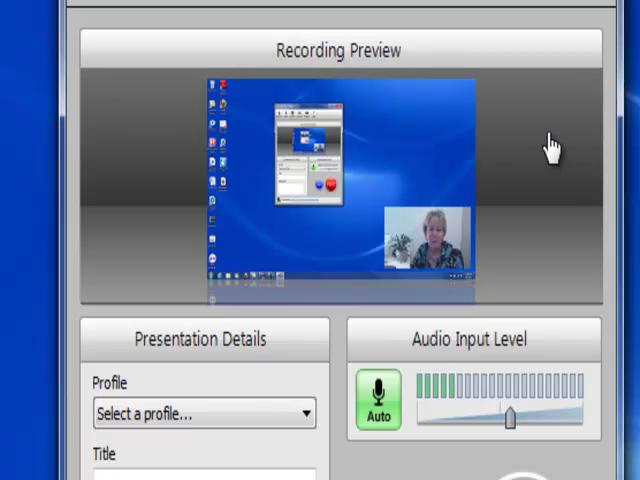
mouse_move(514, 120)
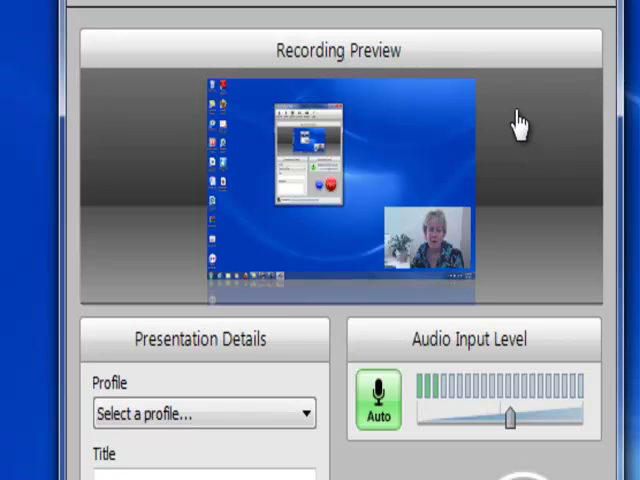
mouse_move(432, 268)
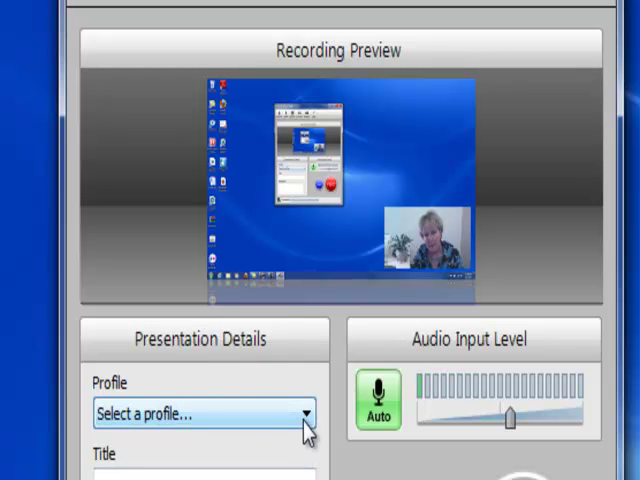
- Select the CPS Distributed Learning YouTube profile and enter title 'Camtasia Relay Demo' and description 'Camtasia Relay Demonstration'
click(304, 414)
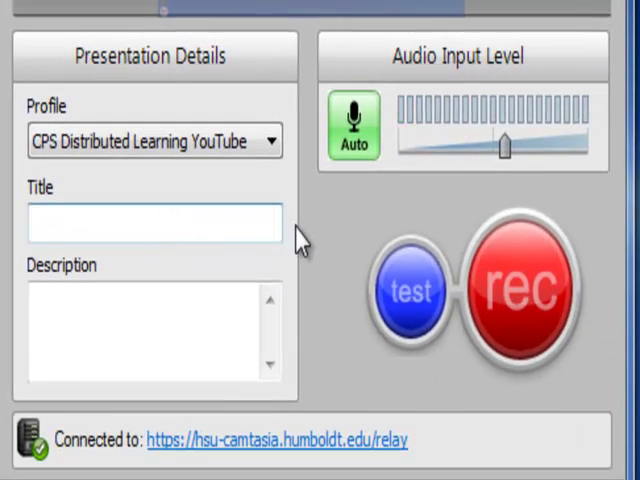
text(Camtasia Relay Demo)
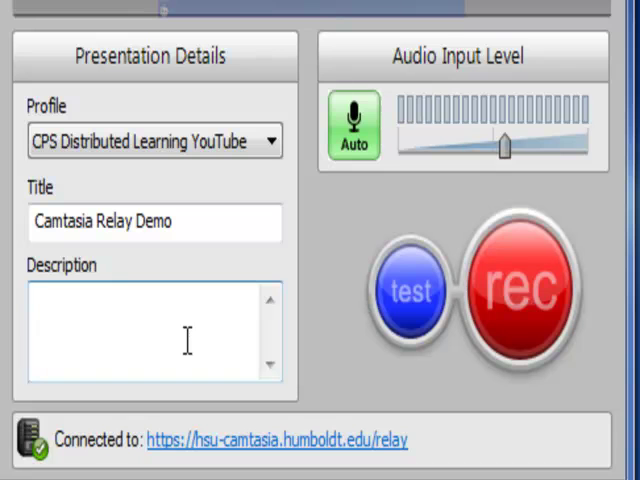
text(Camtasia Relay Demonstration)
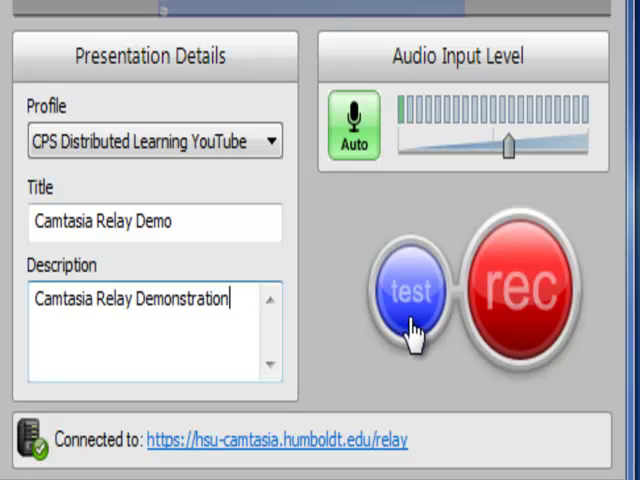
- Run a few-second test recording of the desktop and stop it
click(412, 290)
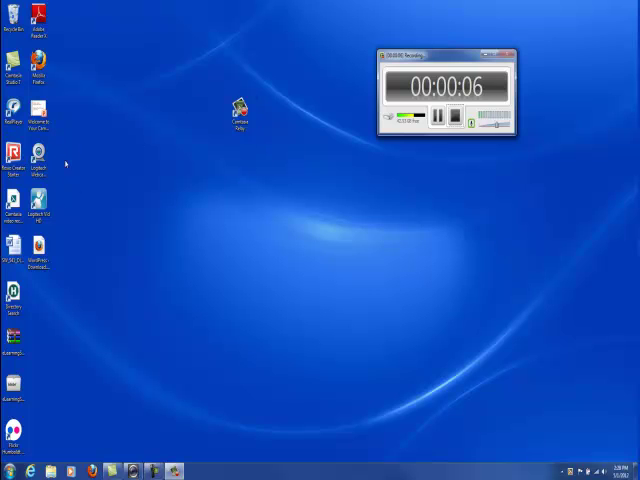
mouse_move(128, 240)
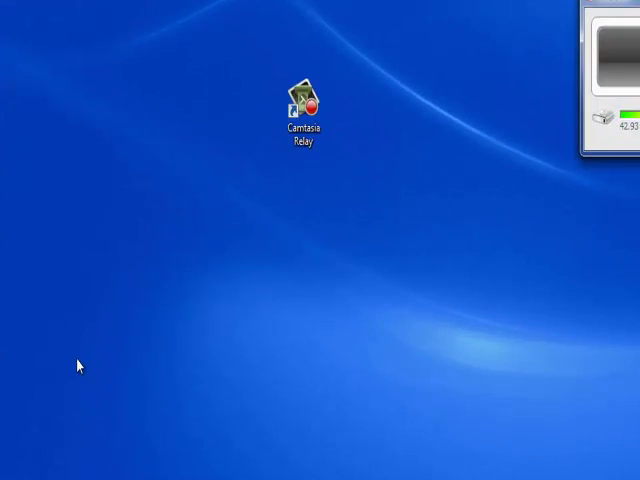
double_click(304, 100)
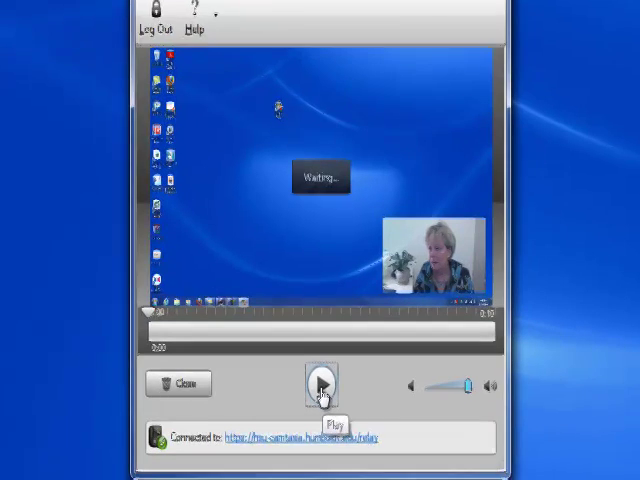
- Play the test recording in the review window, then pause it
click(320, 384)
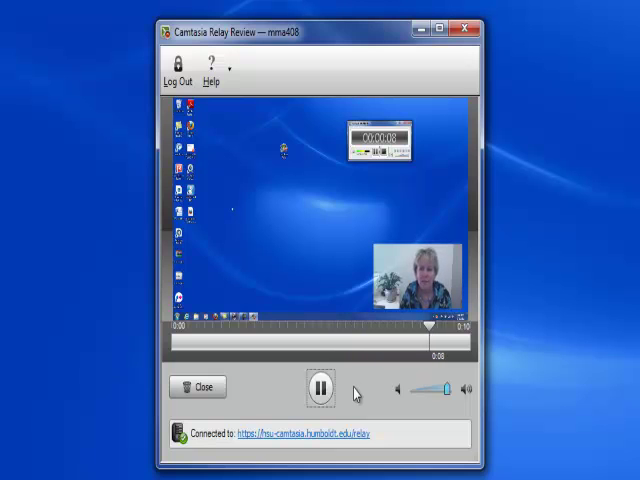
click(320, 388)
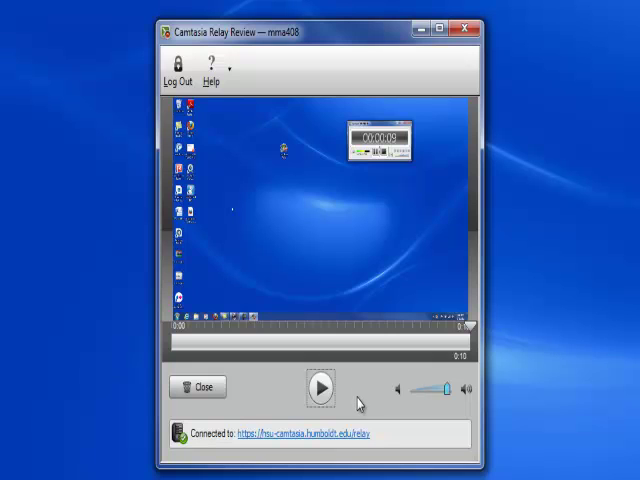
mouse_move(358, 392)
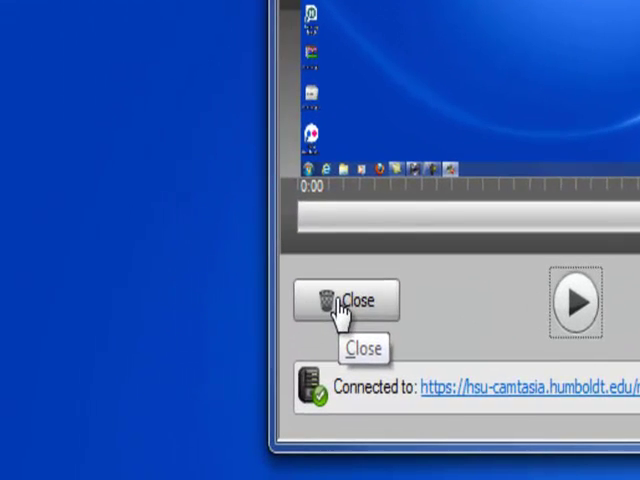
- Close the test review and return to the recorder with details intact
click(344, 300)
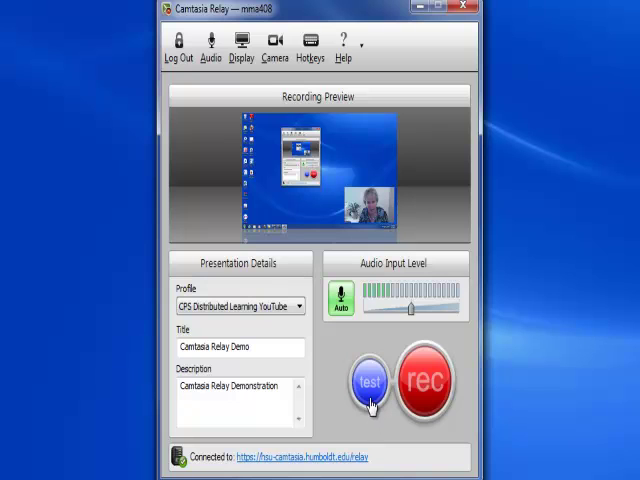
mouse_move(384, 450)
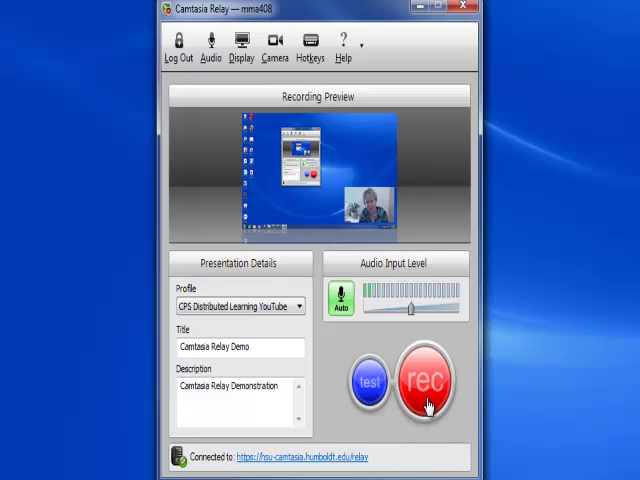
mouse_move(428, 404)
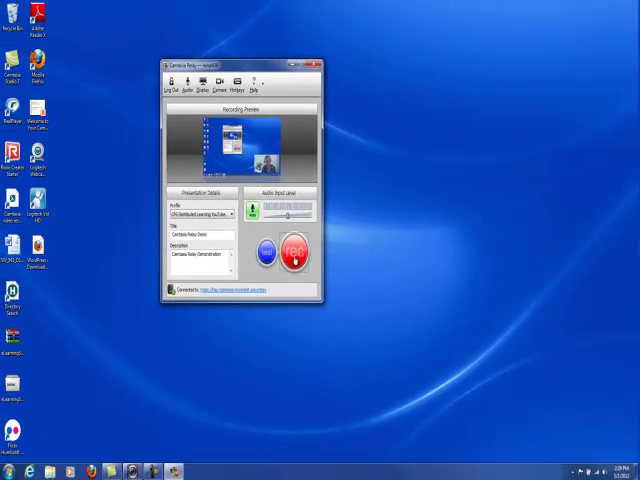
- Bring PowerPoint to the front and start the slide show with F5 during the countdown
click(292, 256)
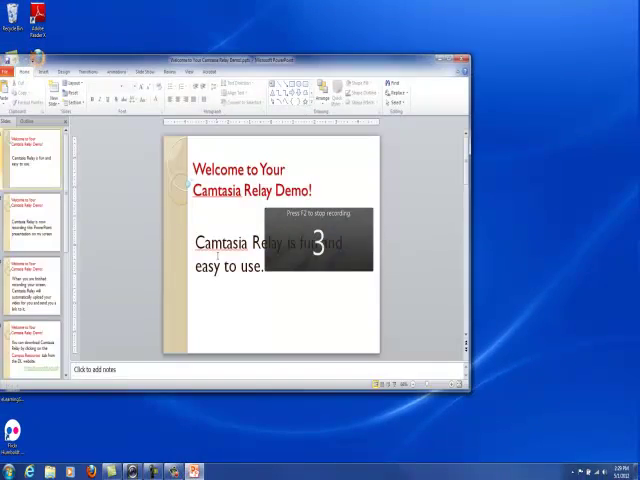
key(F5)
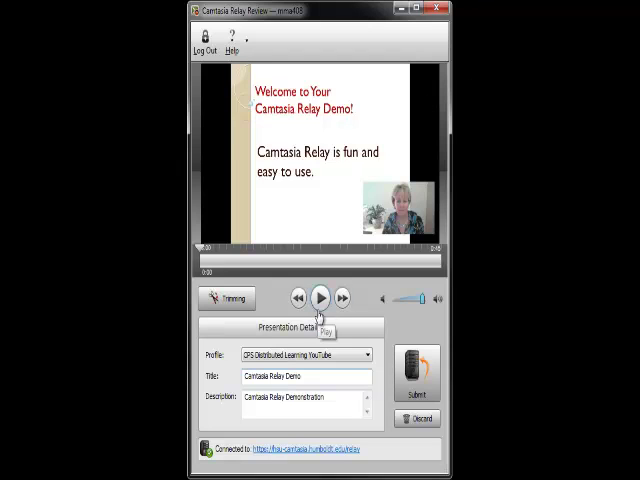
mouse_move(344, 300)
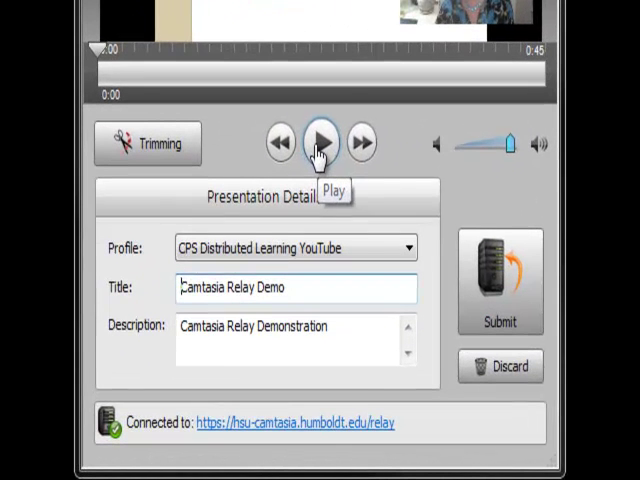
click(320, 144)
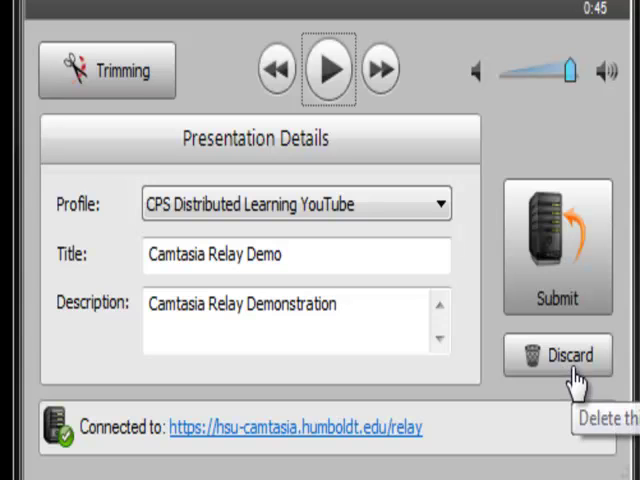
mouse_move(480, 376)
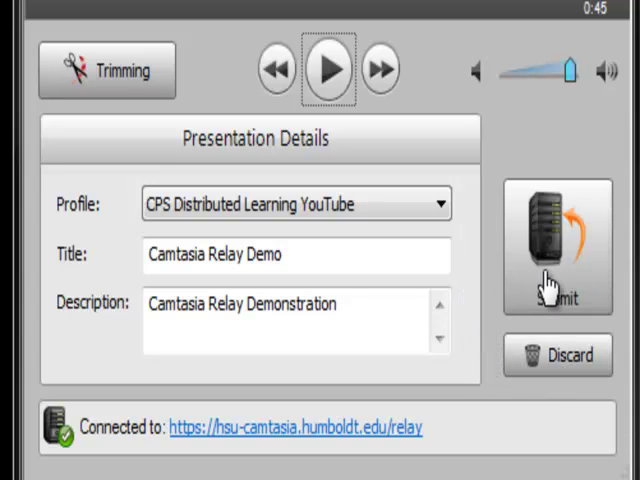
- Submit the Camtasia Relay Demo recording for upload and confirm the completion notice
click(554, 244)
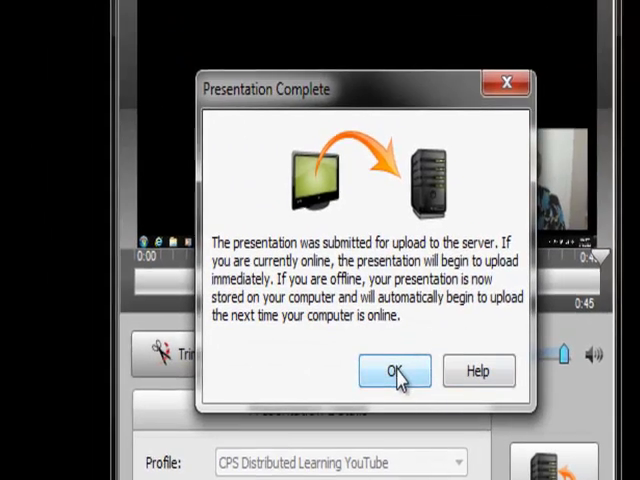
click(392, 370)
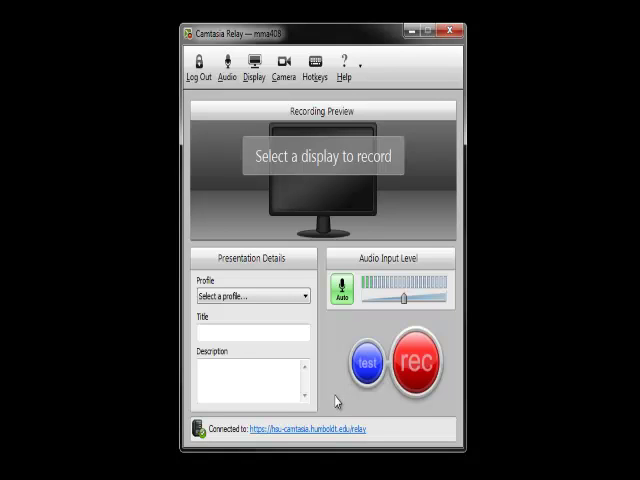
mouse_move(440, 50)
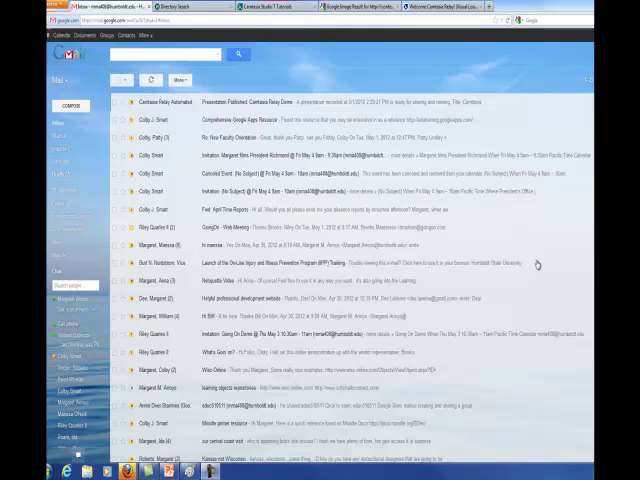
mouse_move(520, 258)
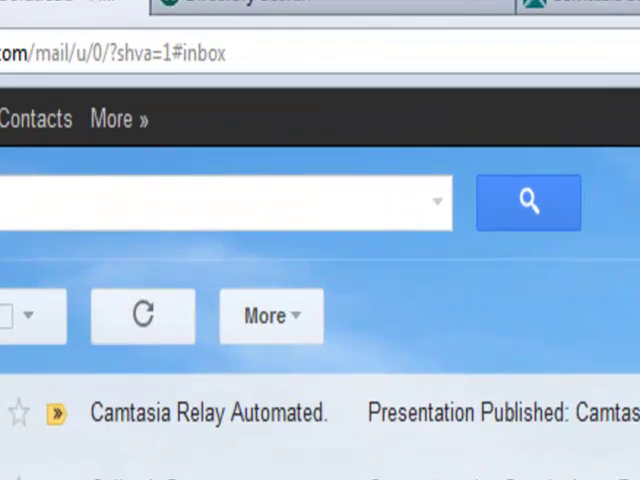
mouse_move(258, 440)
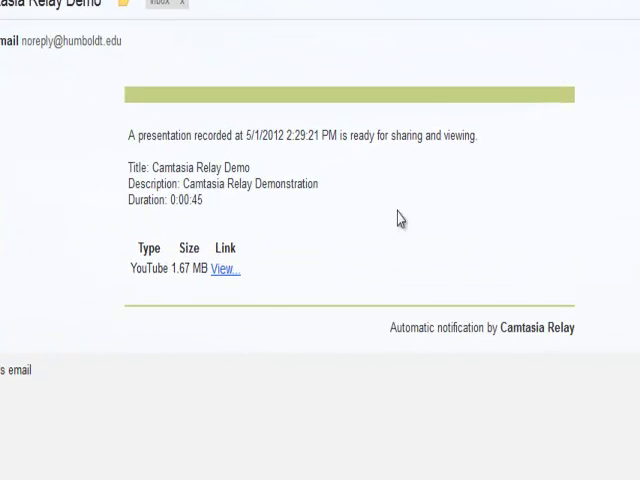
mouse_move(224, 276)
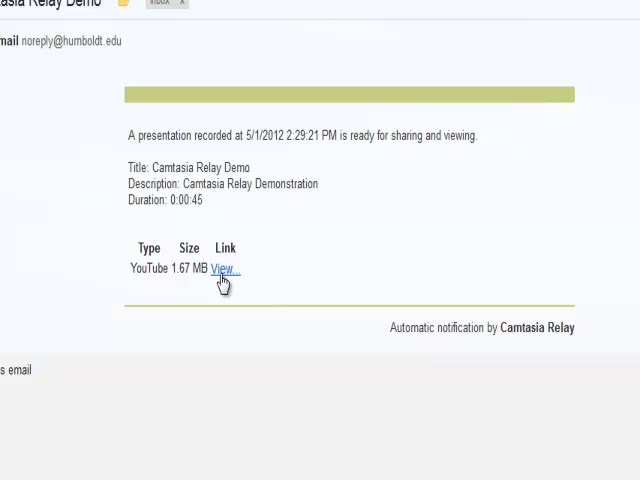
- Follow the View link in the publication email to the YouTube video page
click(220, 268)
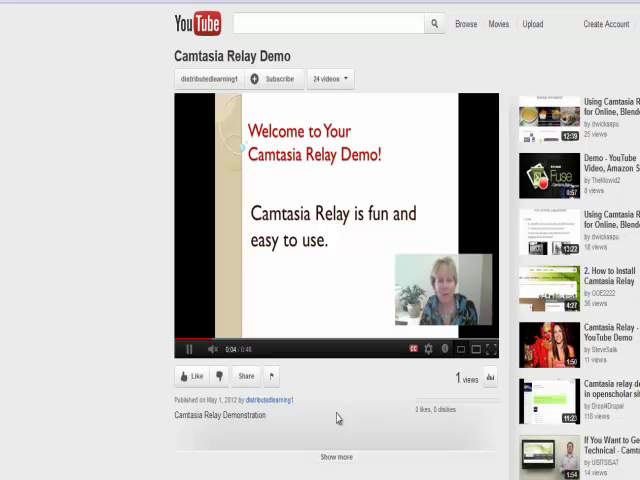
- Reveal the share panel with the short youtu.be link below the video
scroll(down, 3)
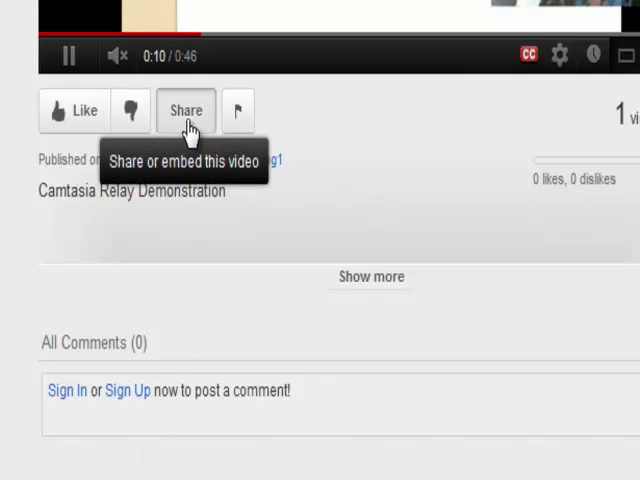
click(184, 110)
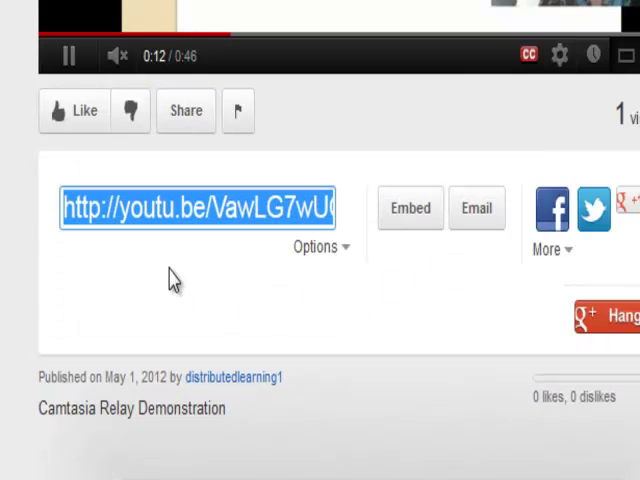
mouse_move(168, 232)
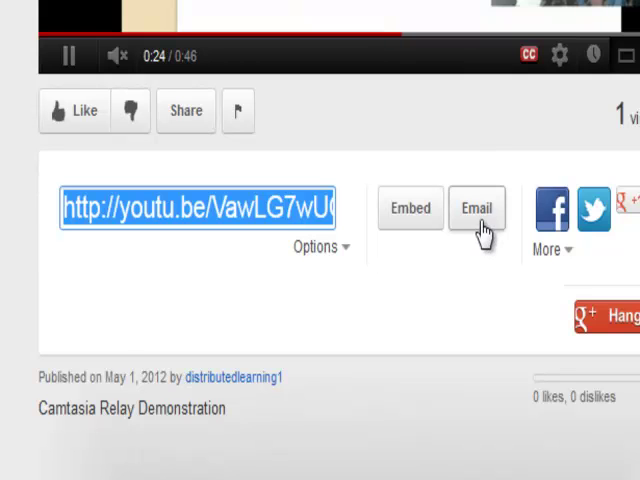
mouse_move(552, 210)
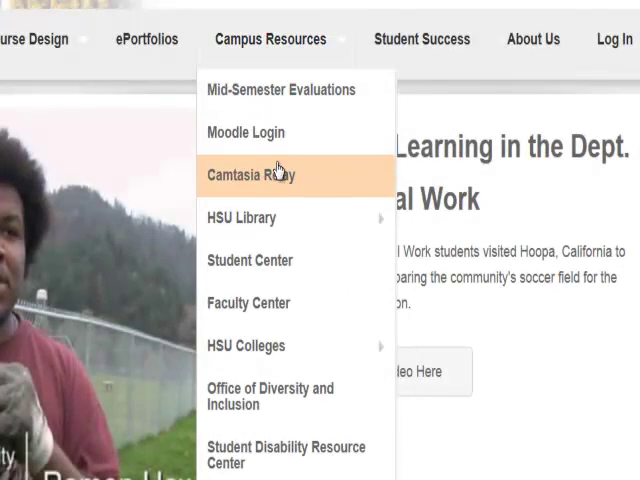
click(252, 176)
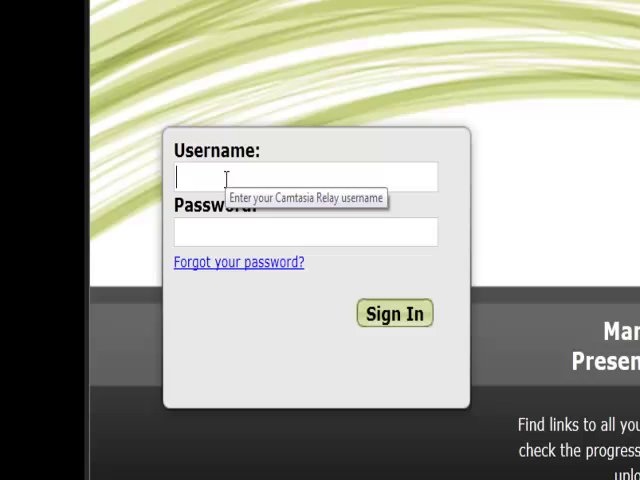
text(mma408)
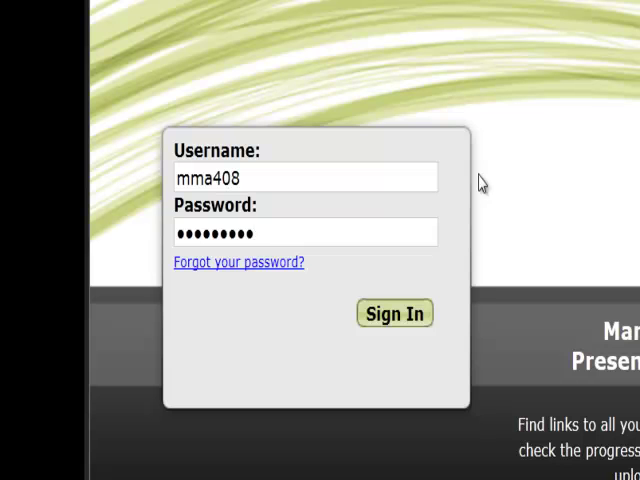
click(394, 312)
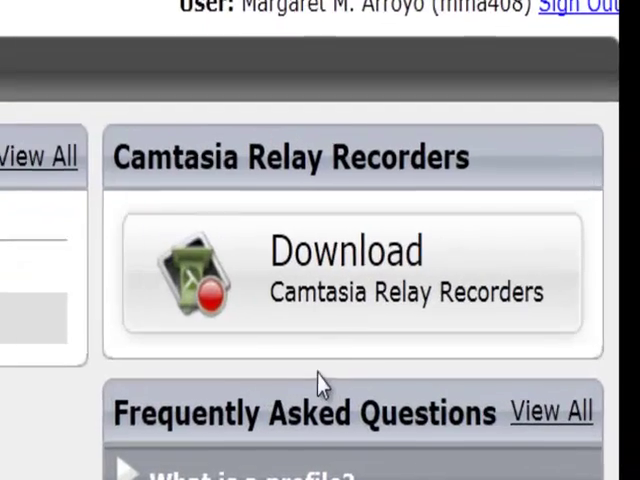
- Download the Windows XP/Vista/7 recorder and begin its setup installation
click(350, 264)
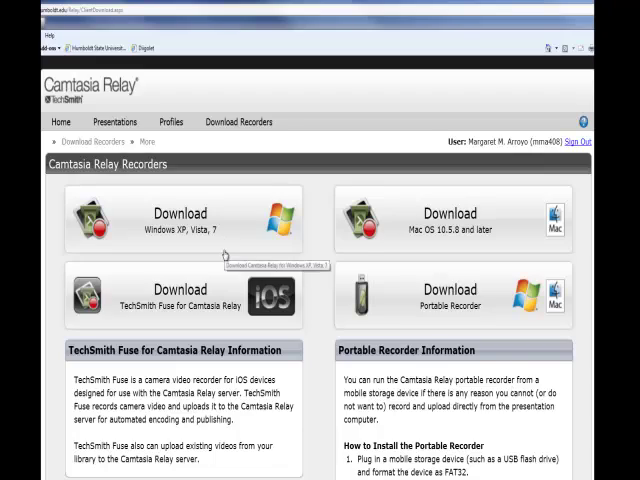
click(180, 220)
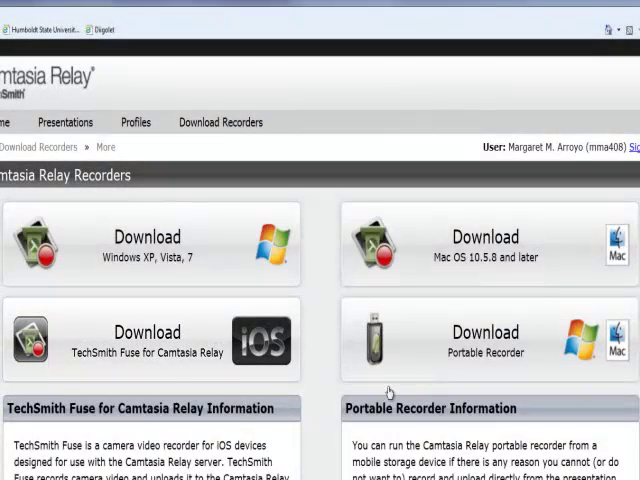
mouse_move(464, 382)
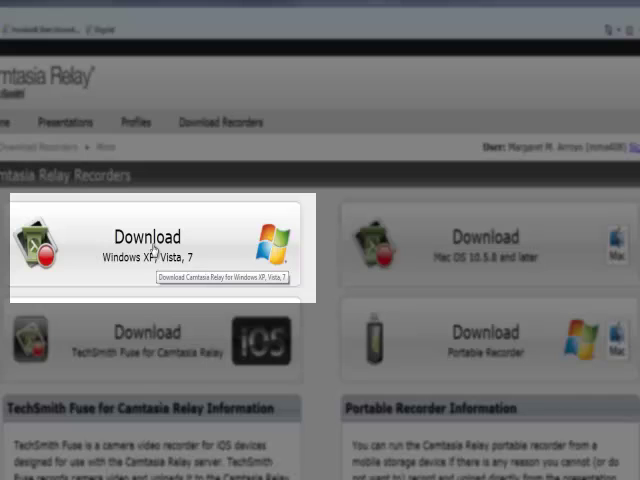
mouse_move(196, 308)
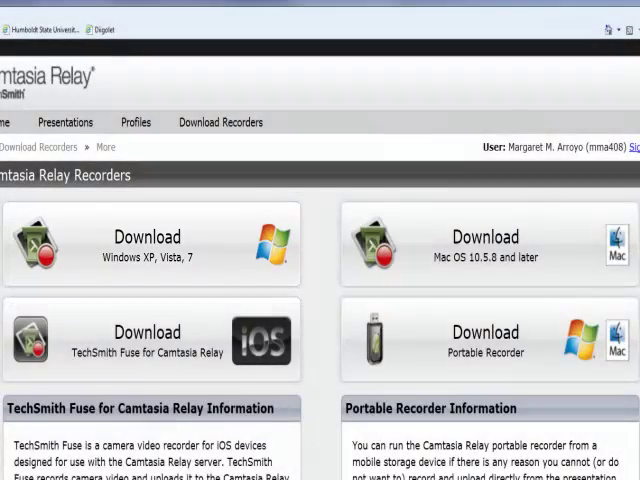
click(146, 244)
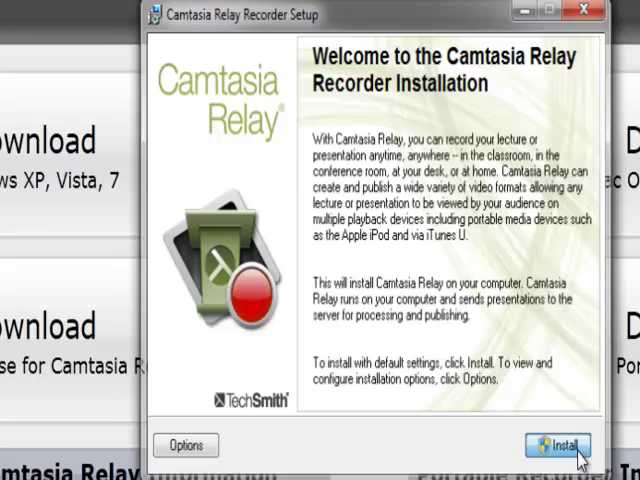
click(562, 444)
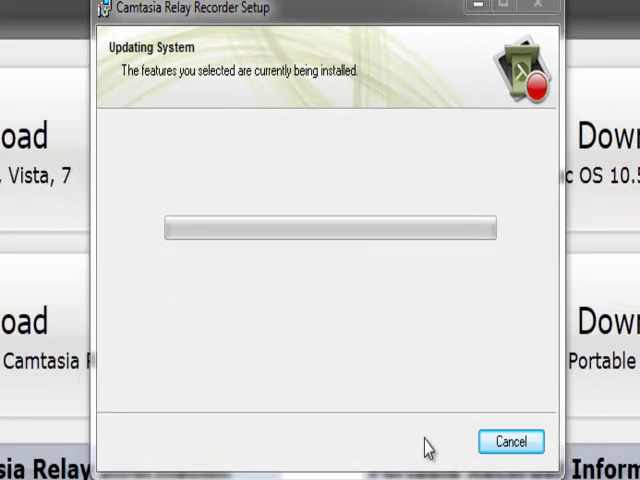